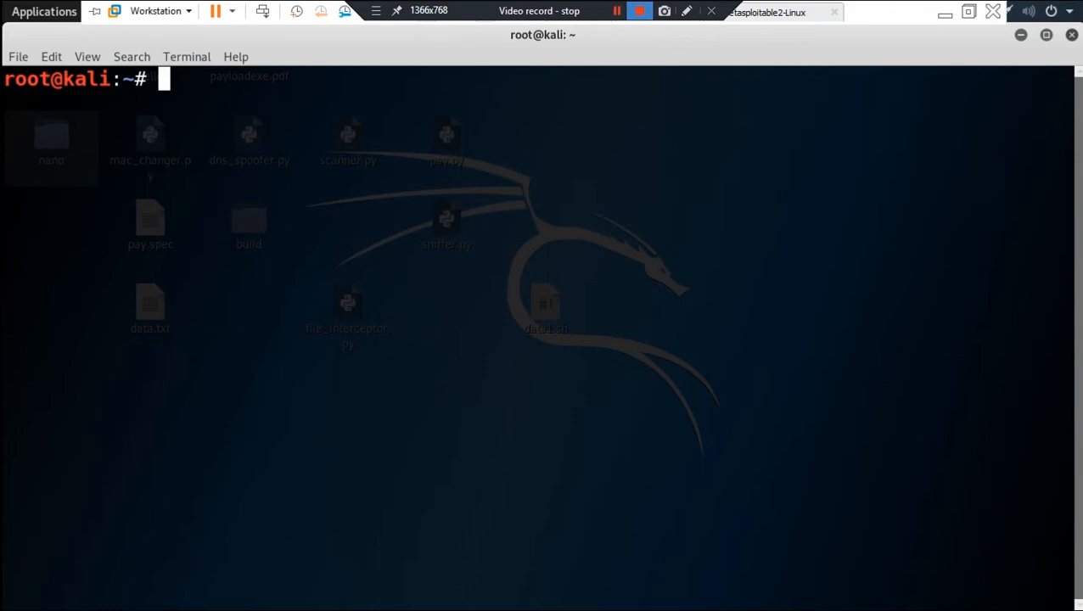
Step: Focus the terminal and enter 'hping3' at the root prompt without running it
left_click(634, 11)
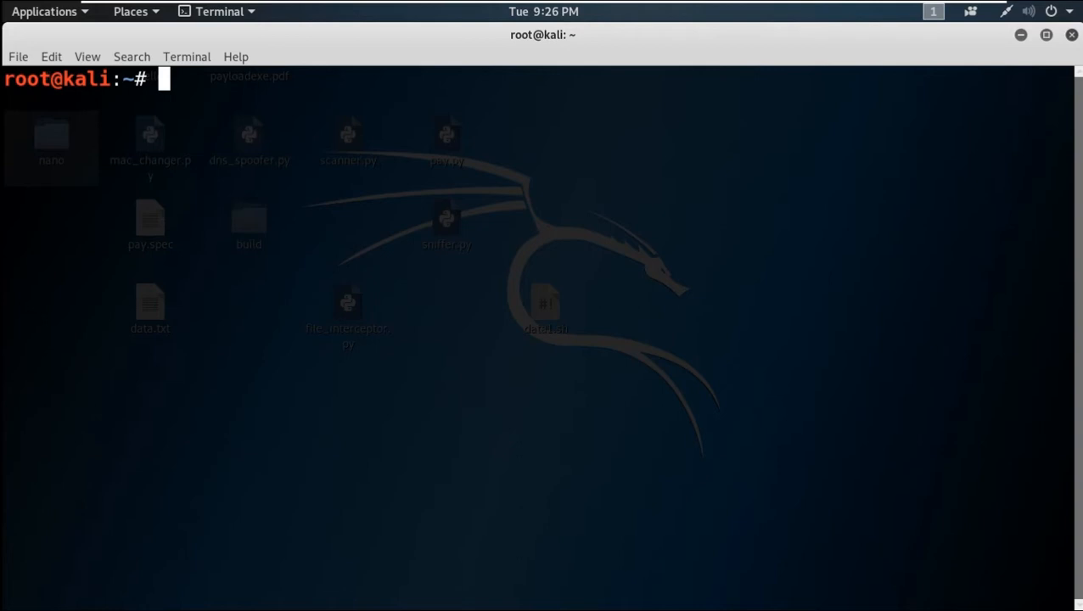
type("hpi")
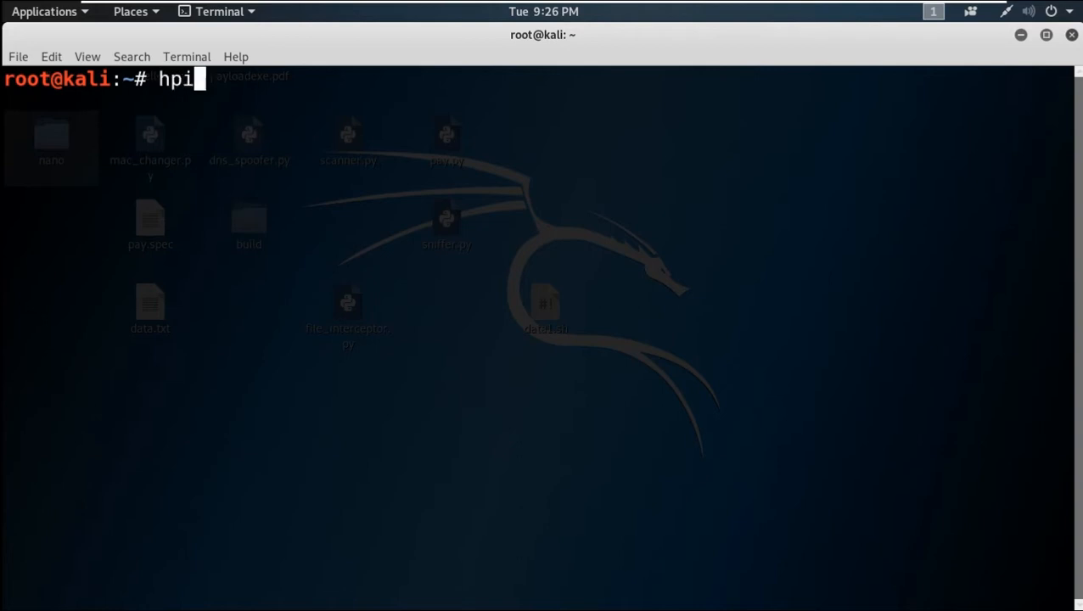
type("ng")
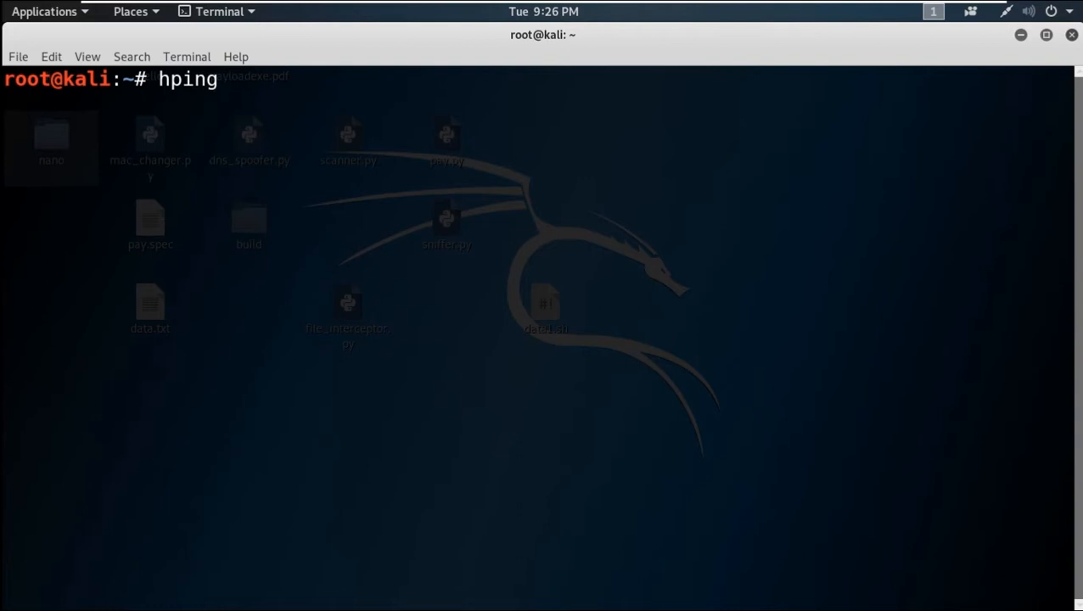
type("3")
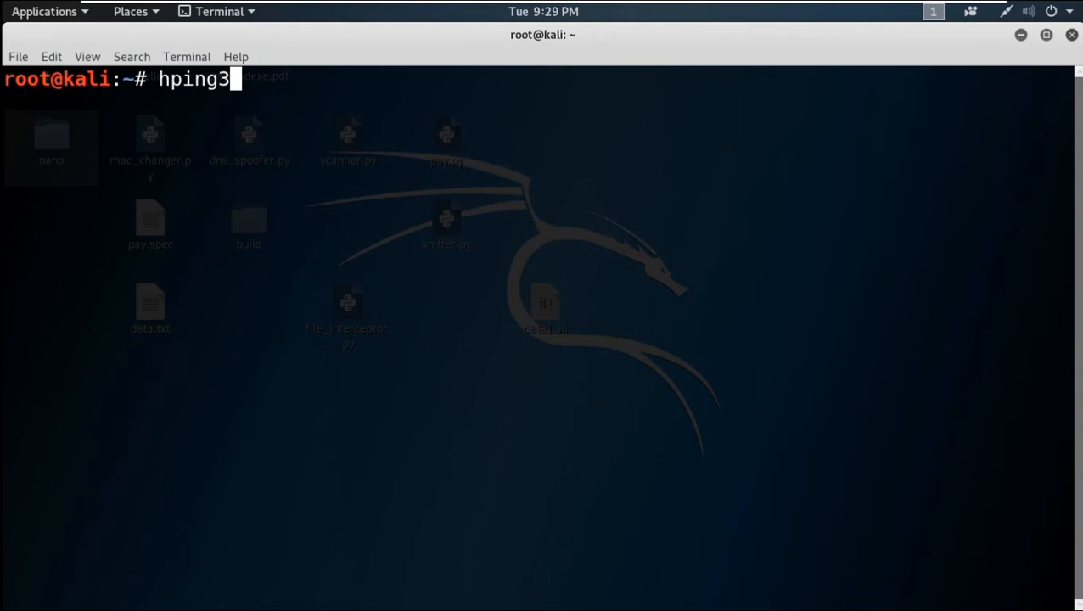
Step: Clear the half-typed line with Backspace and Ctrl+C, then retype 'hping3 --help'
key("BackSpace")
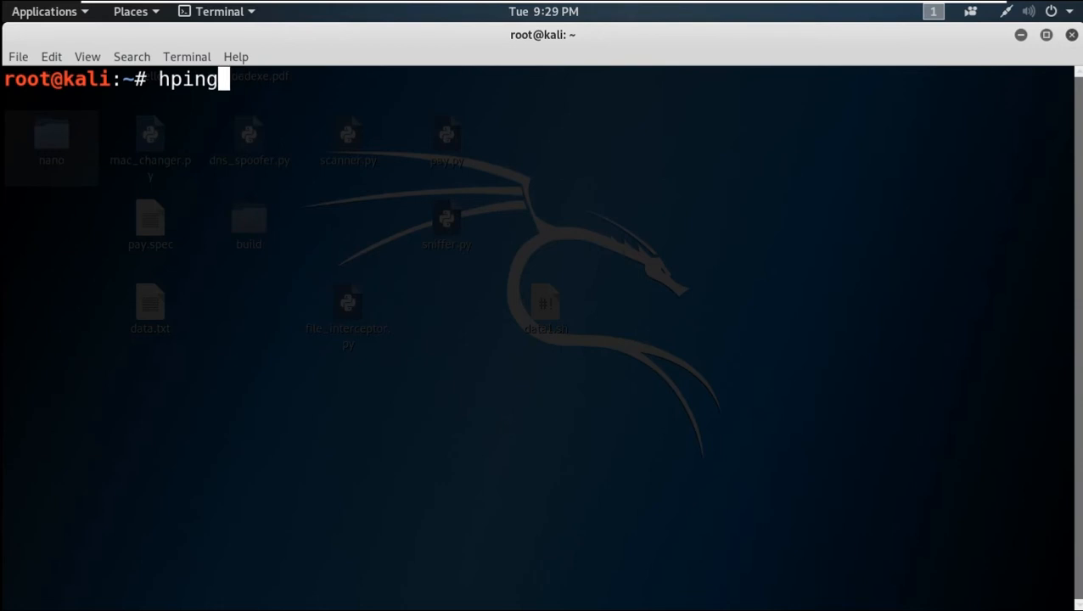
key("BackSpace")
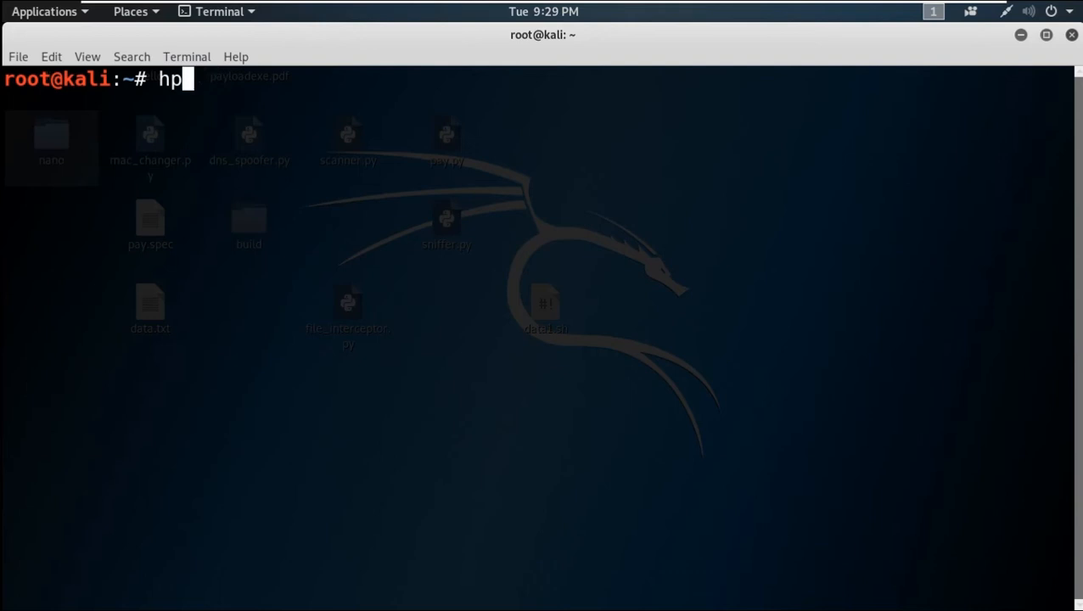
key("ctrl+c")
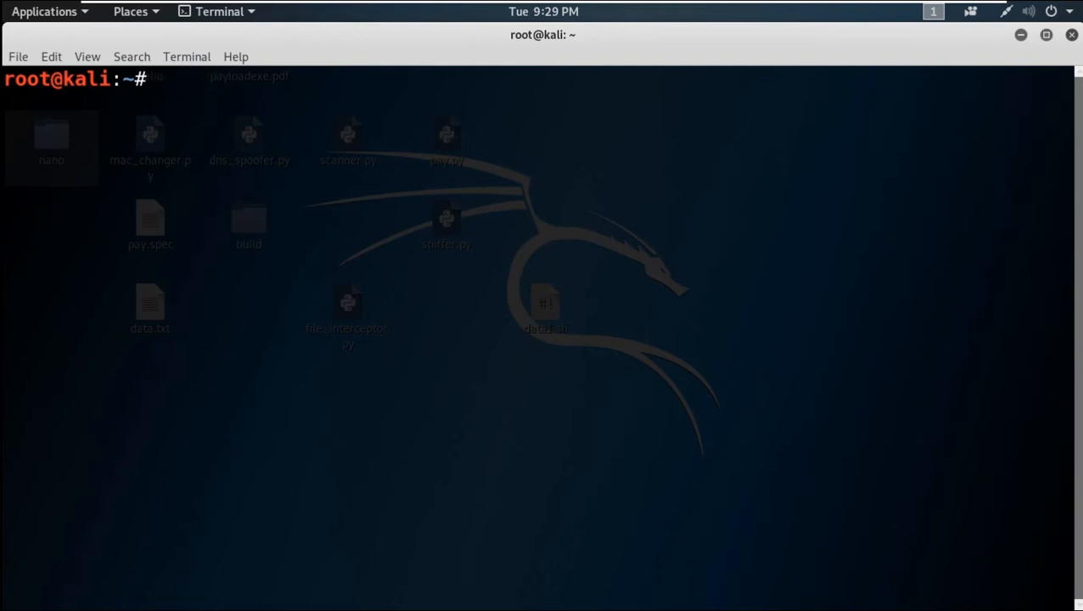
type("hp")
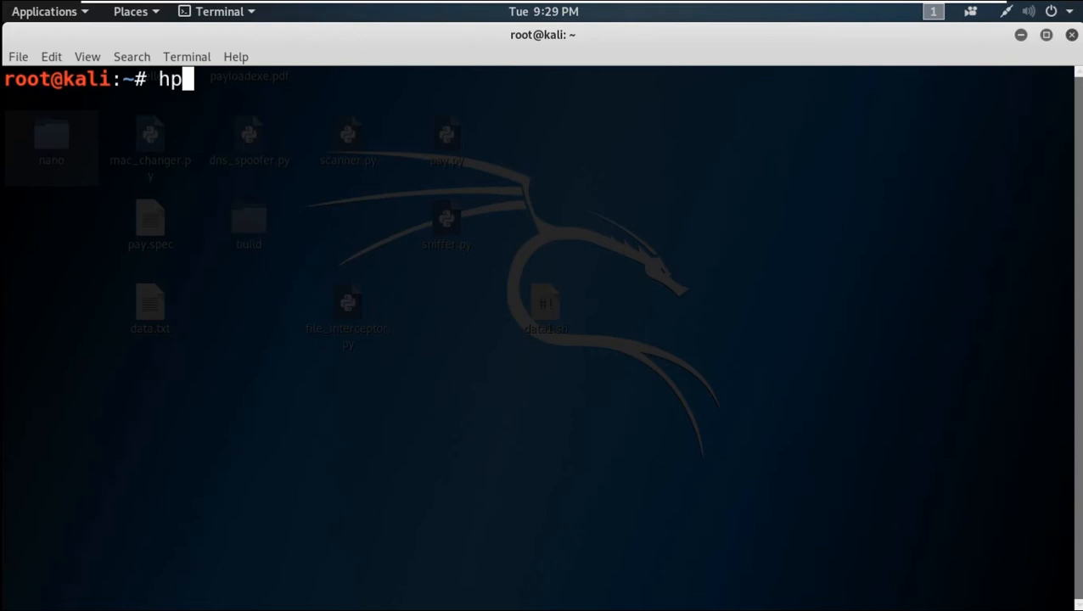
type("ing")
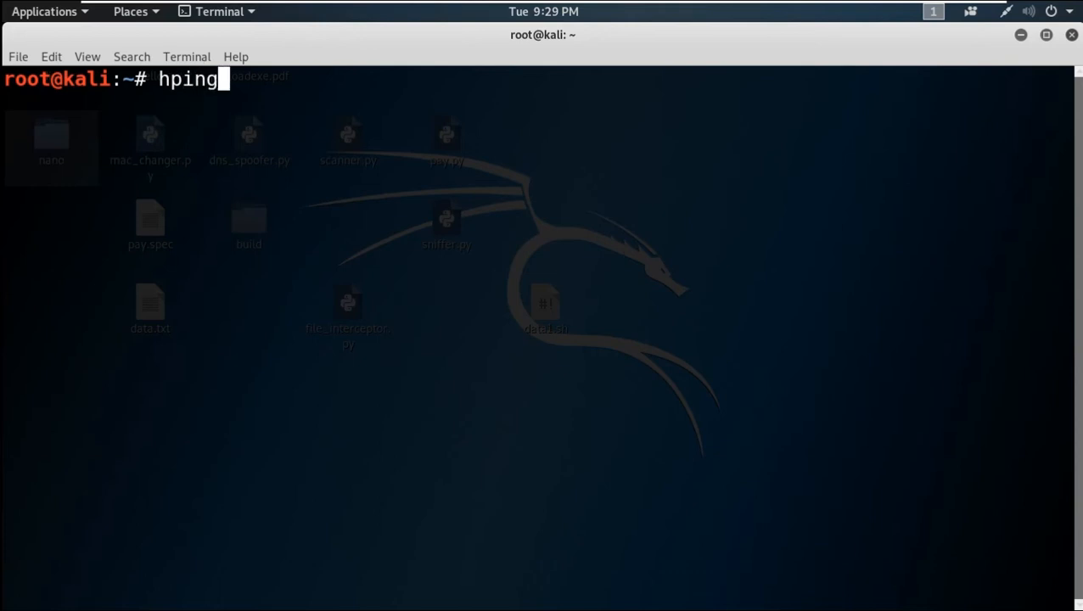
type("3 --h")
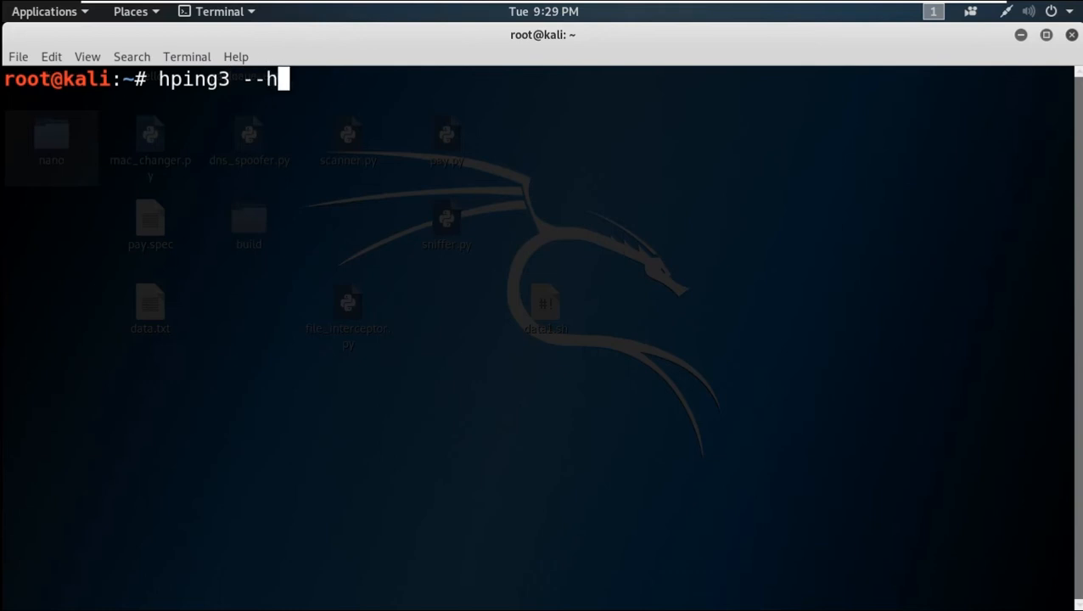
type("e")
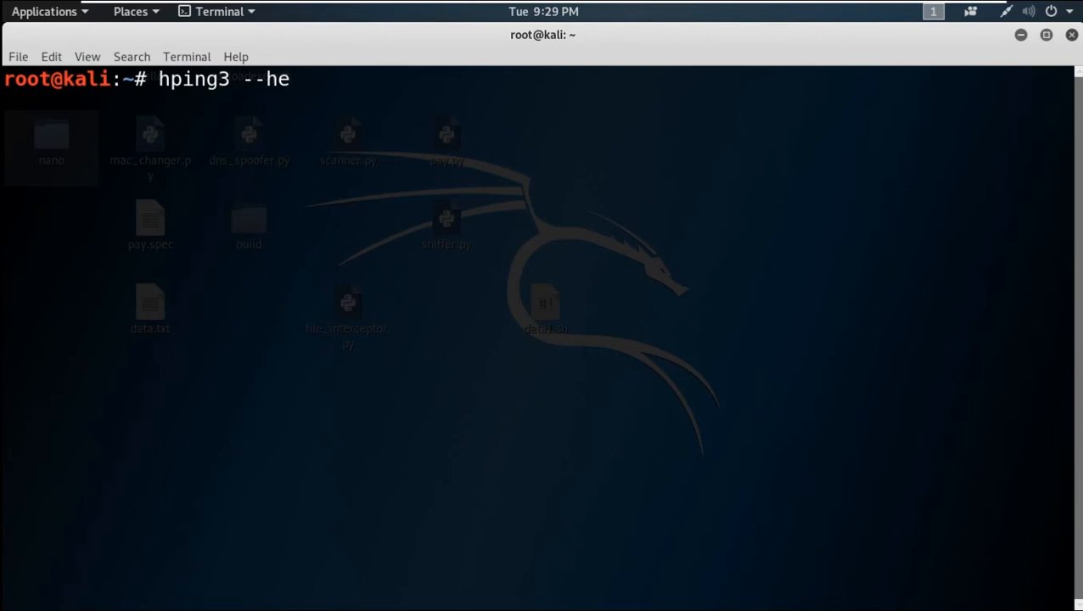
type("lp")
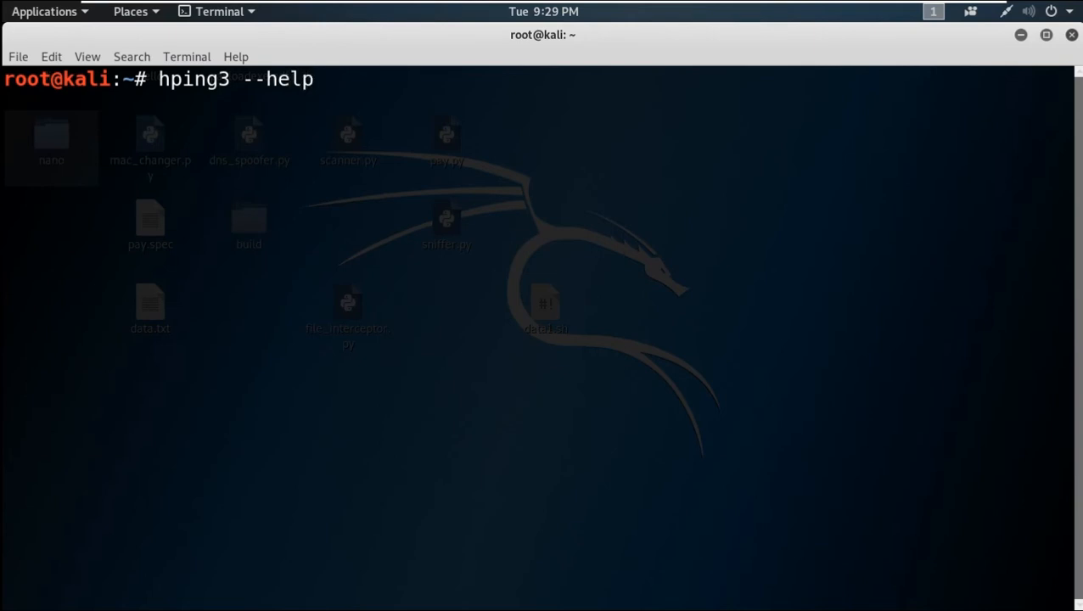
Step: Run 'hping3 --help' and scroll back up through the printed option listing
key("Return")
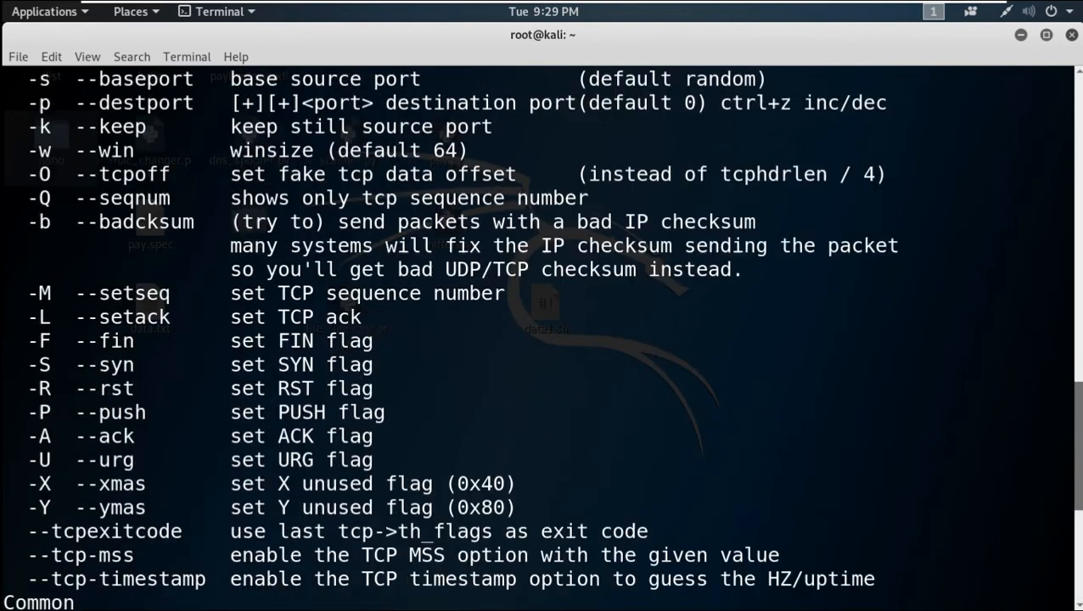
scroll("up", 3)
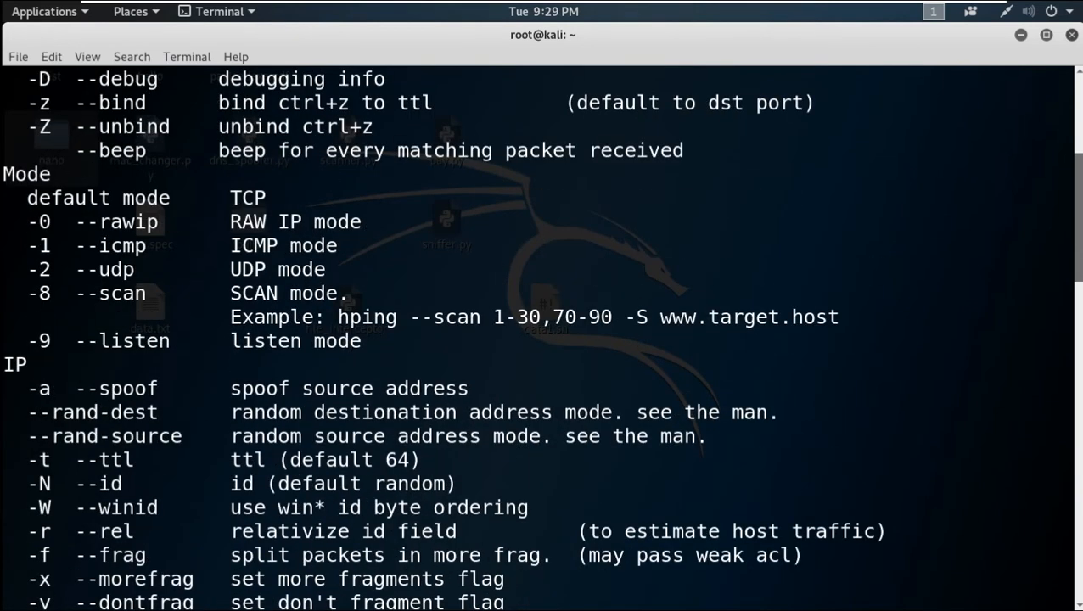
scroll("up", 3)
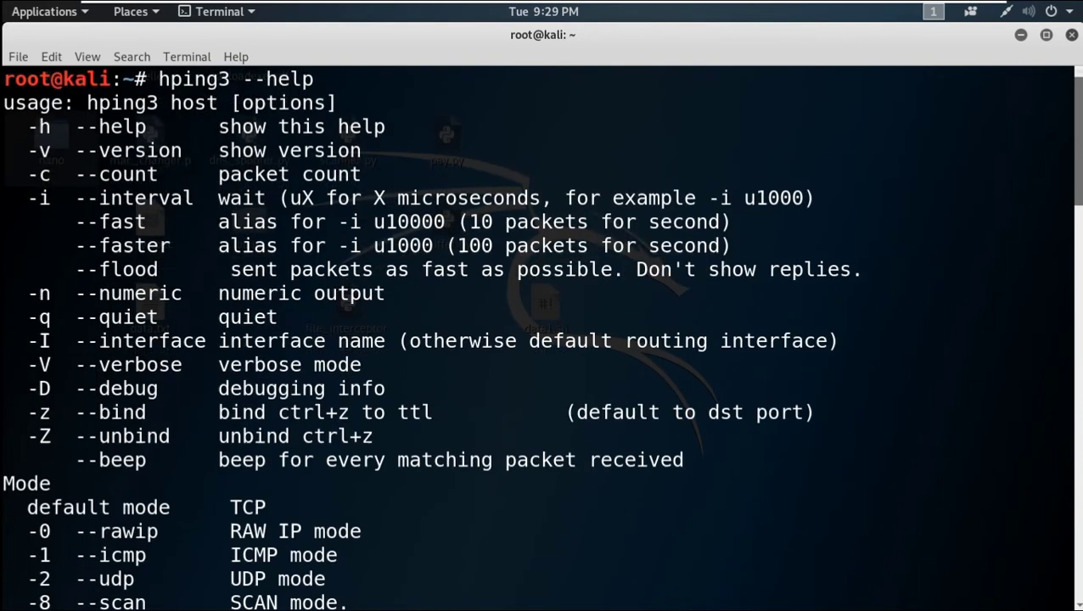
Step: Select the --fast, --faster and --flood sending-rate option lines
double_click(38, 150)
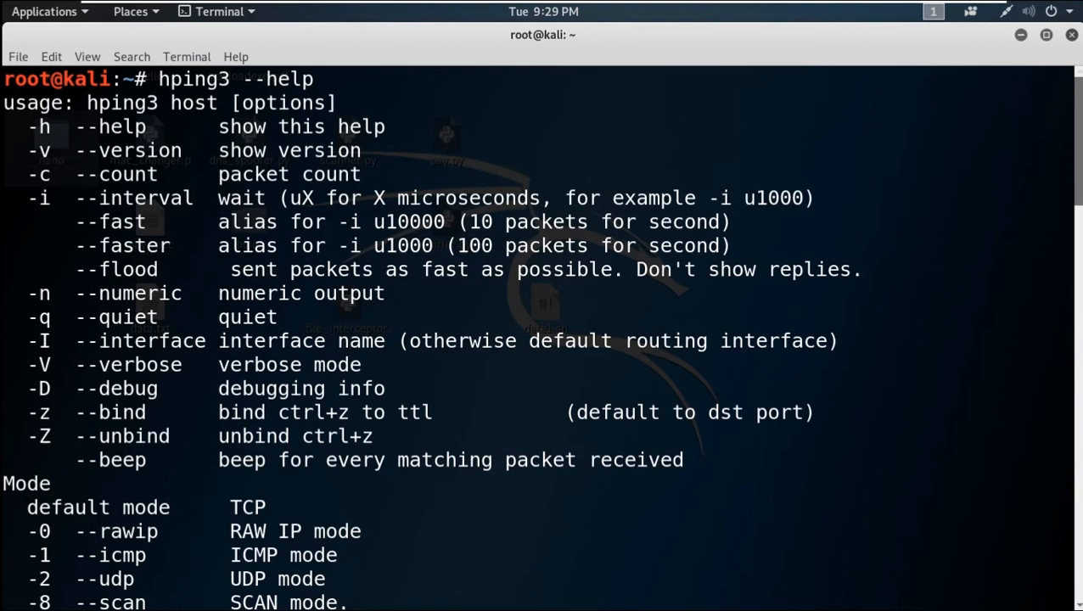
double_click(39, 174)
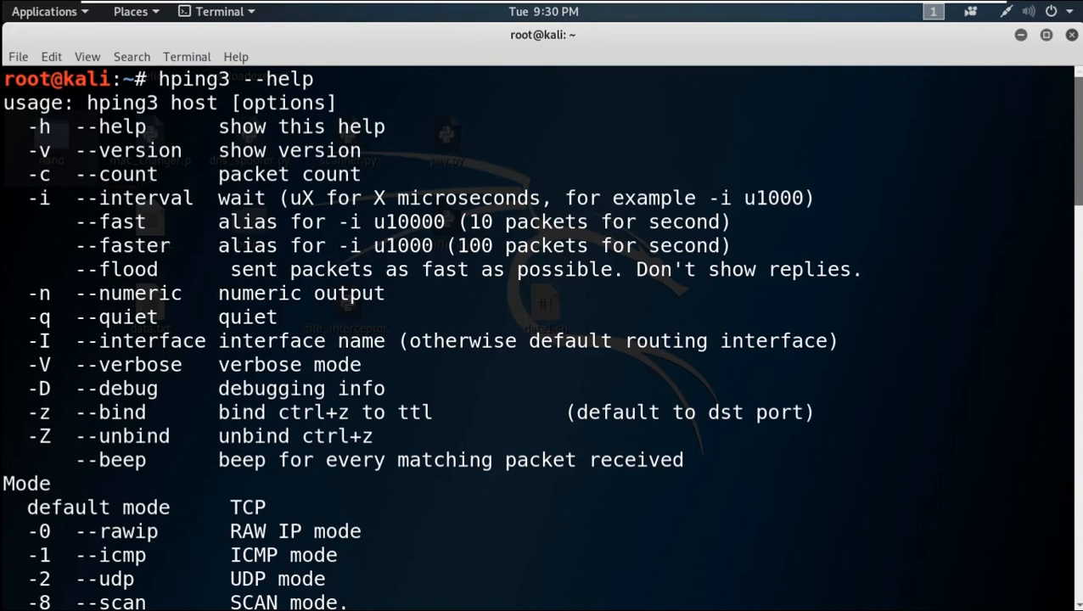
double_click(111, 222)
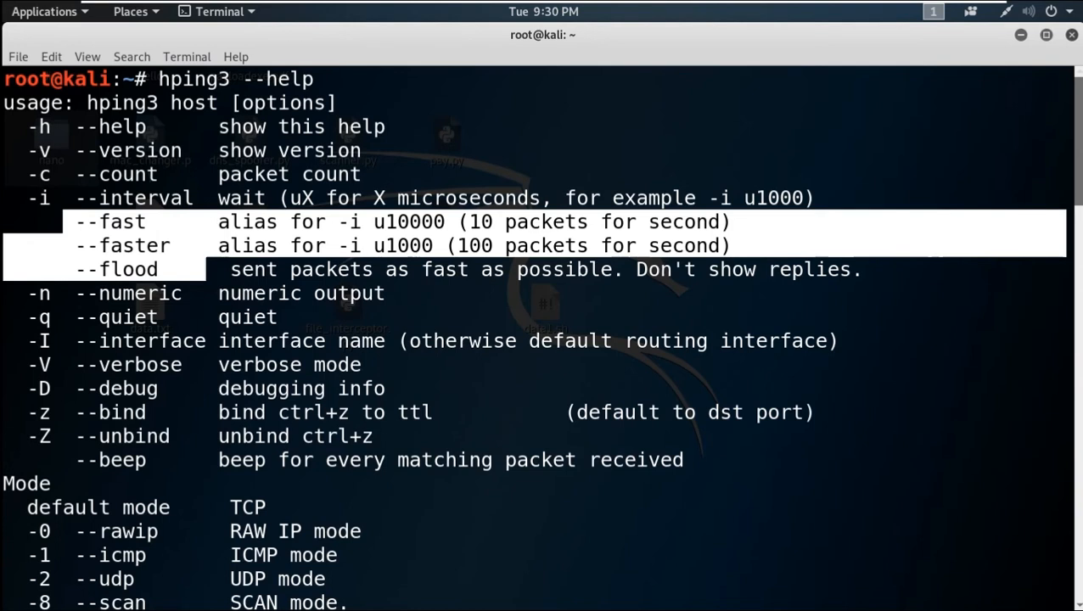
Step: Scroll down to the Mode section listing TCP, raw IP, ICMP, UDP, scan and listen
scroll("down", 3)
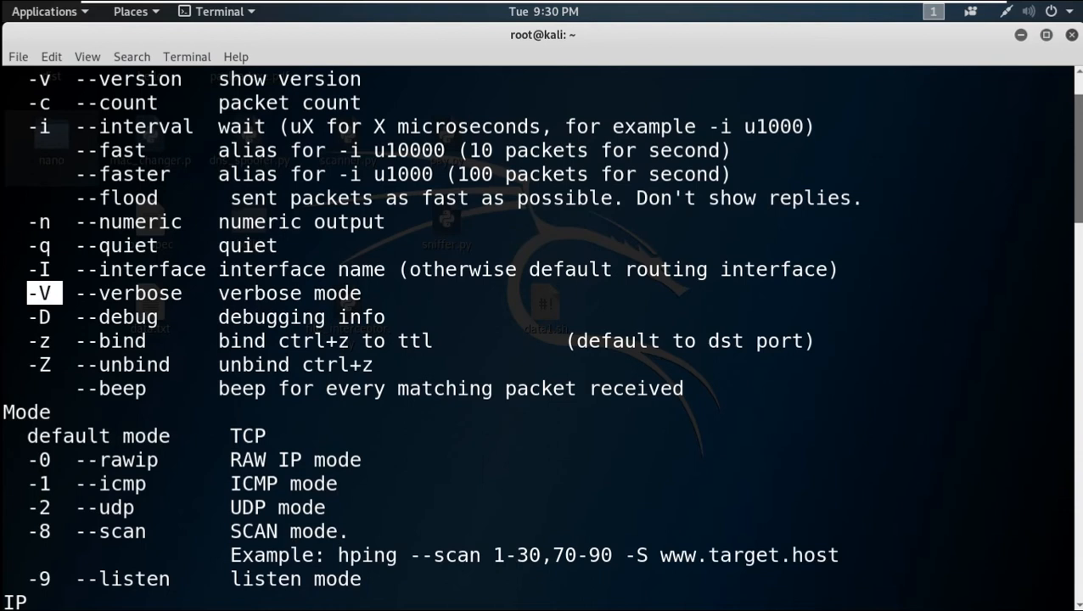
scroll("down", 3)
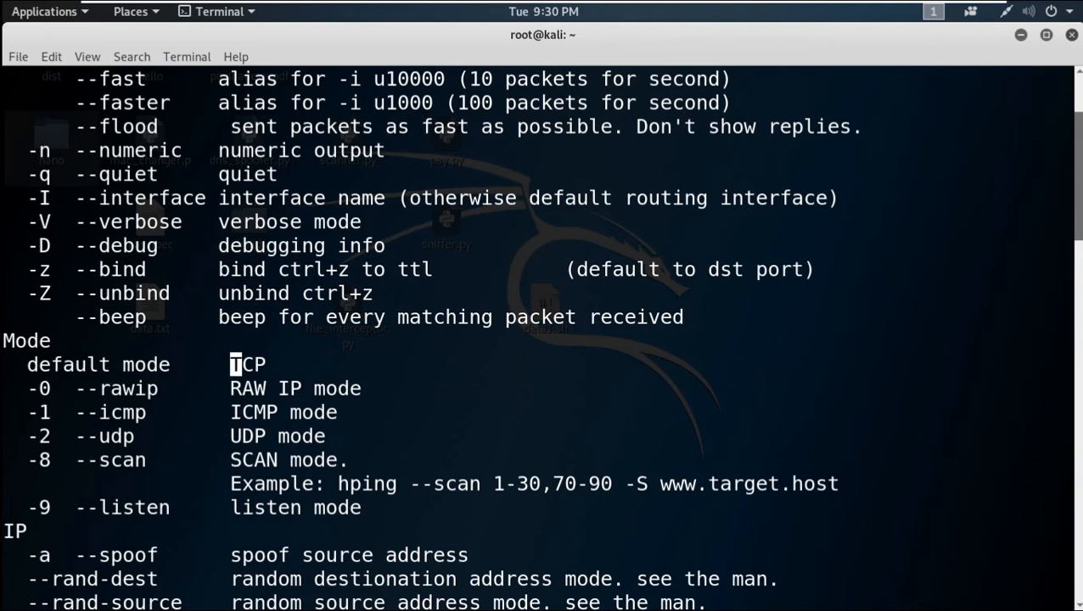
Step: Select the -1 ICMP mode option, then scroll down to the IP options section
double_click(250, 365)
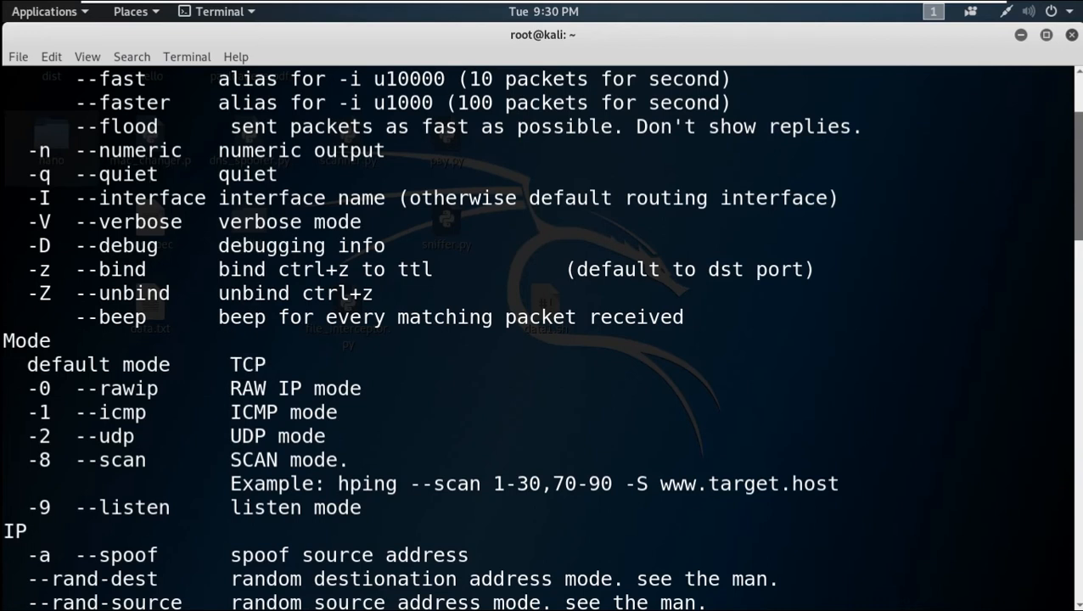
double_click(40, 405)
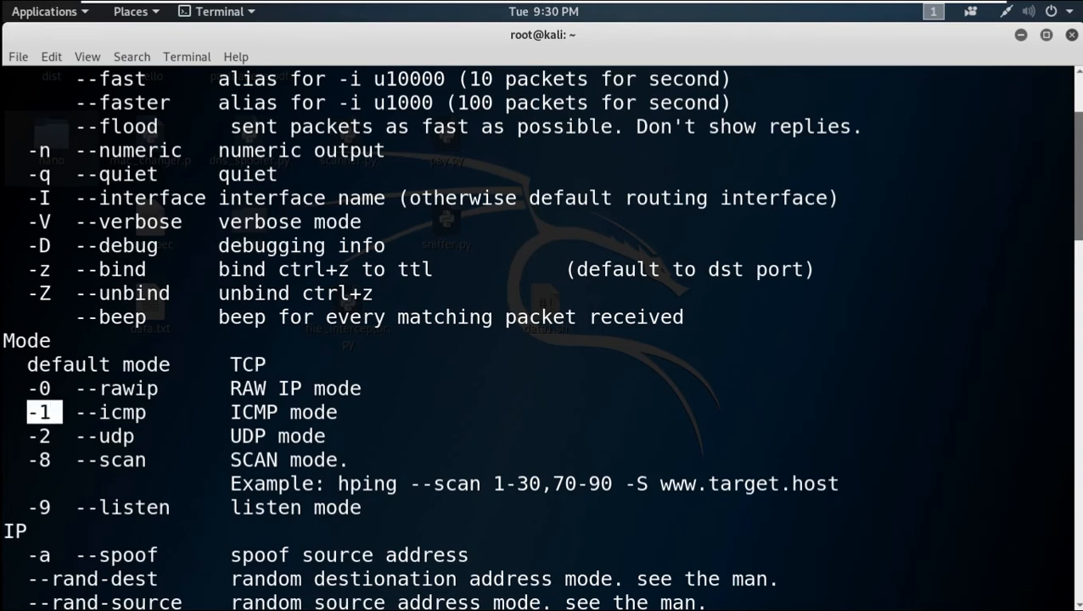
scroll("down", 3)
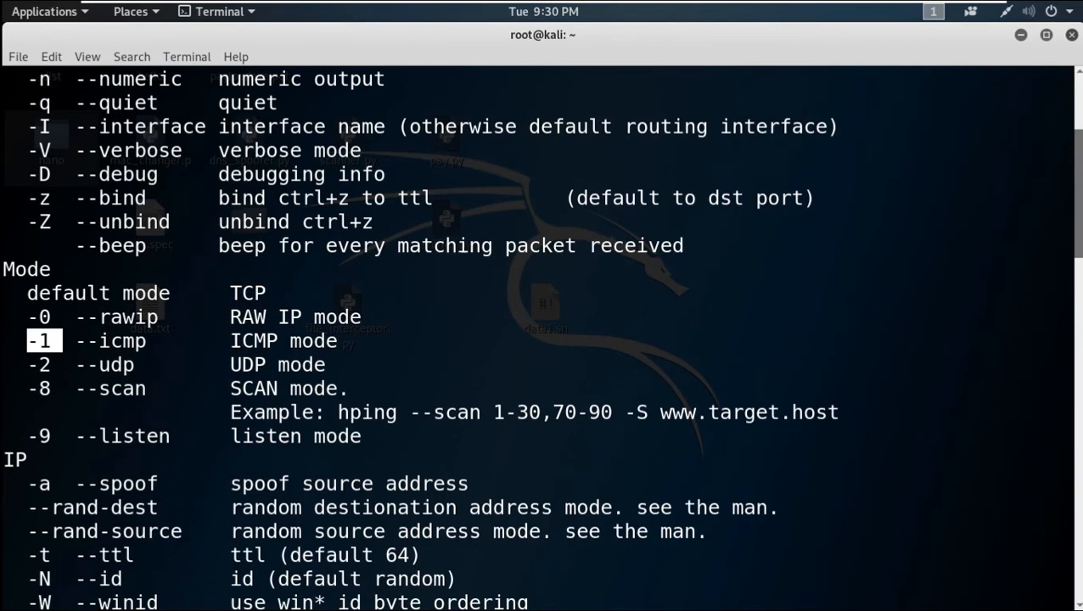
scroll("down", 3)
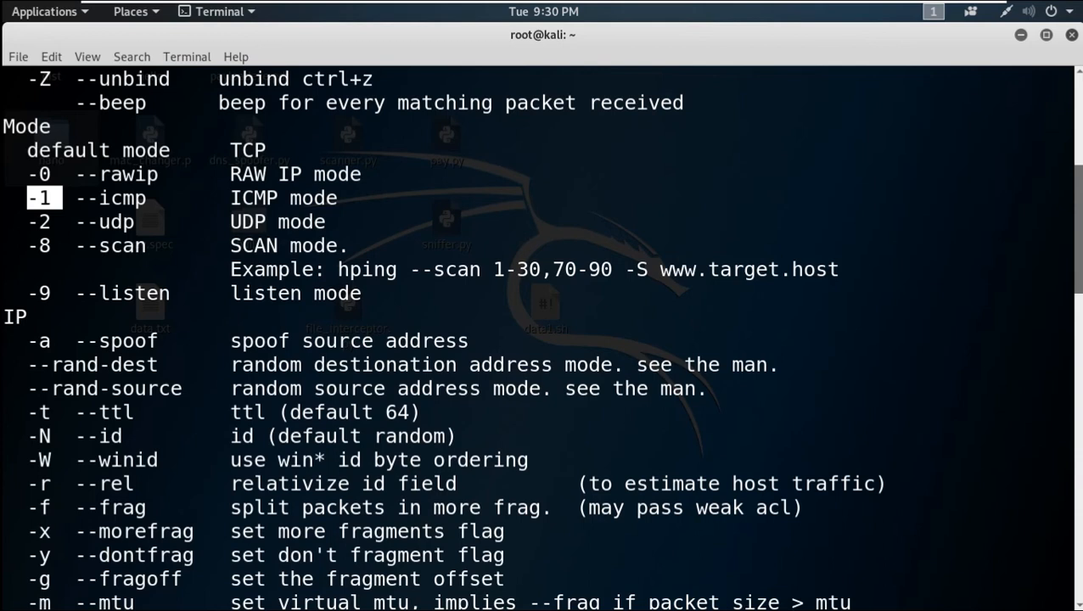
scroll("down", 3)
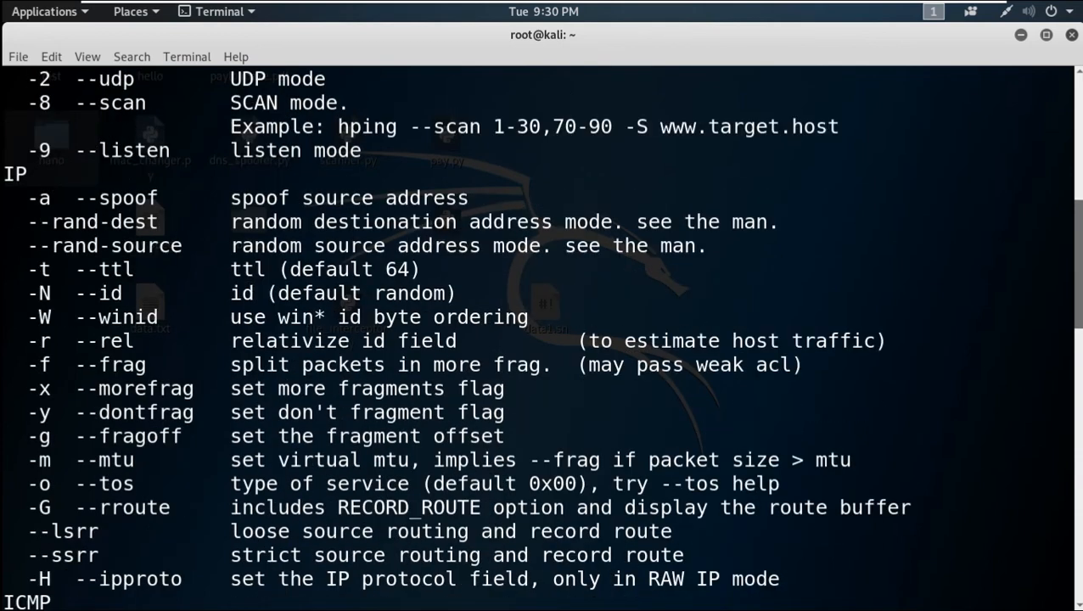